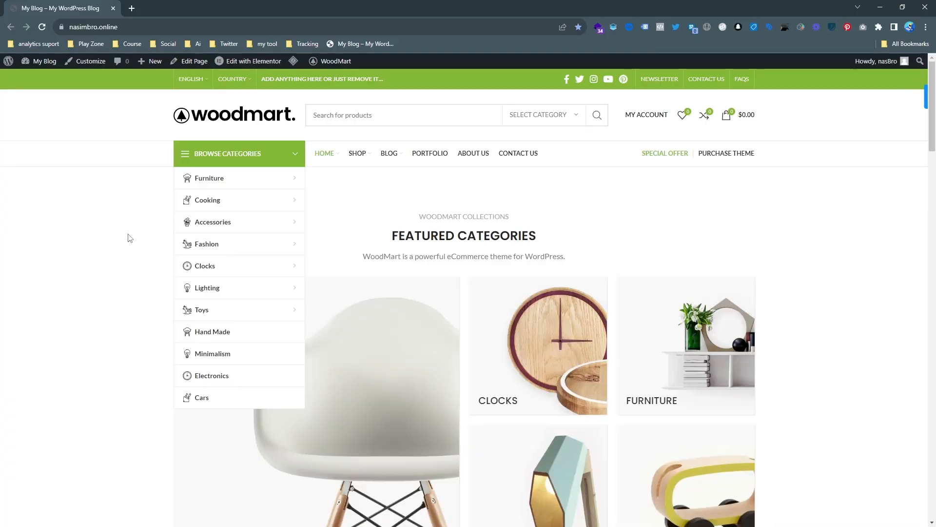
# Browse the store's products and land on the Classic wooden chair product page.
pyautogui.scroll(-3)
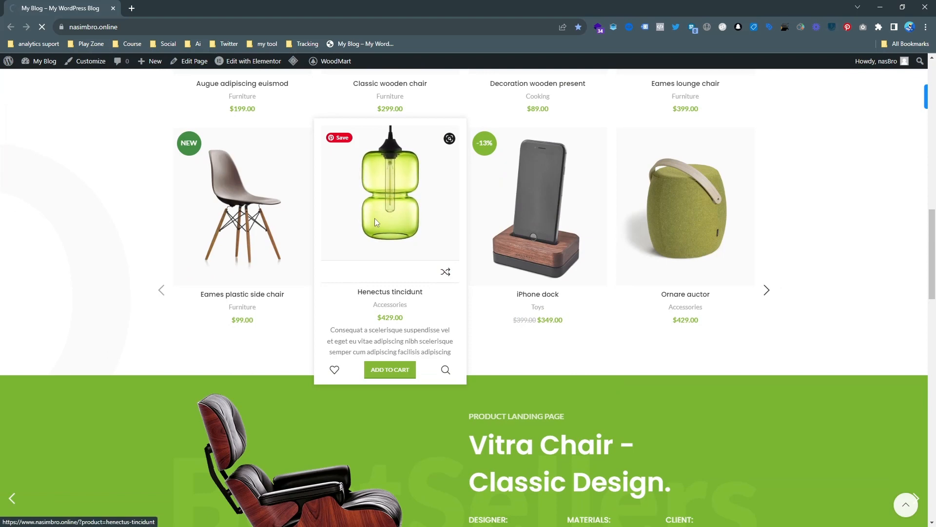
pyautogui.click(377, 185)
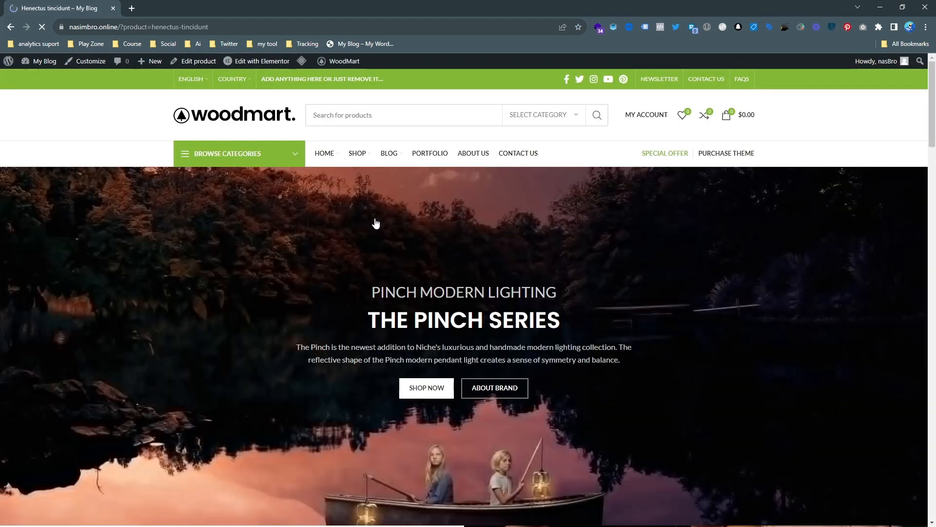
pyautogui.scroll(-3)
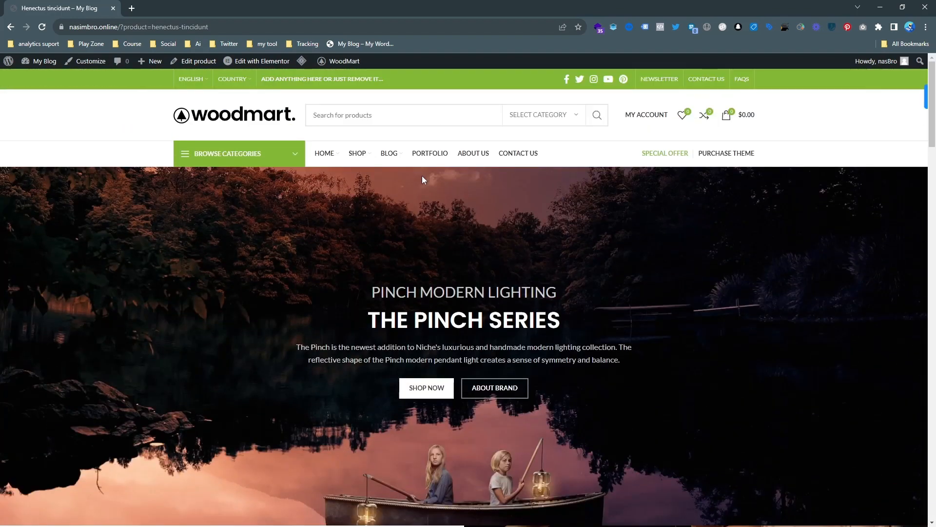
pyautogui.click(229, 117)
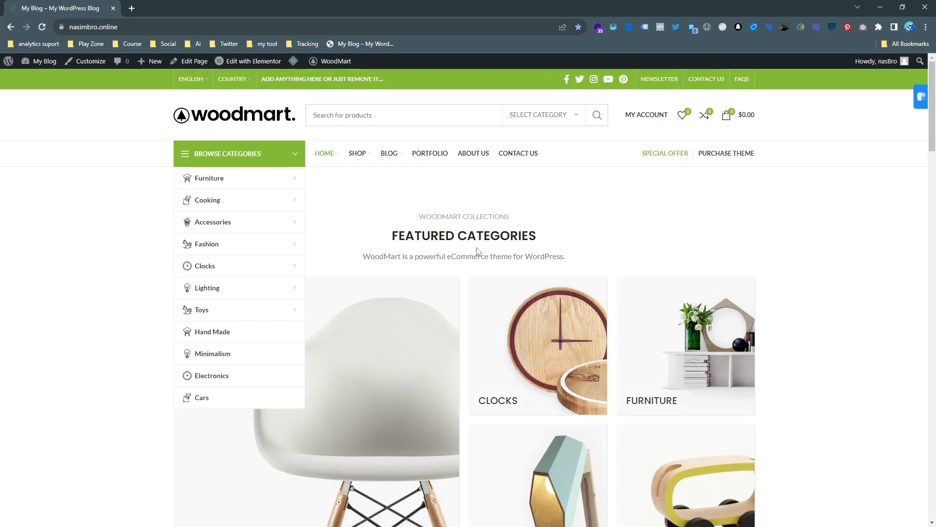
pyautogui.scroll(-3)
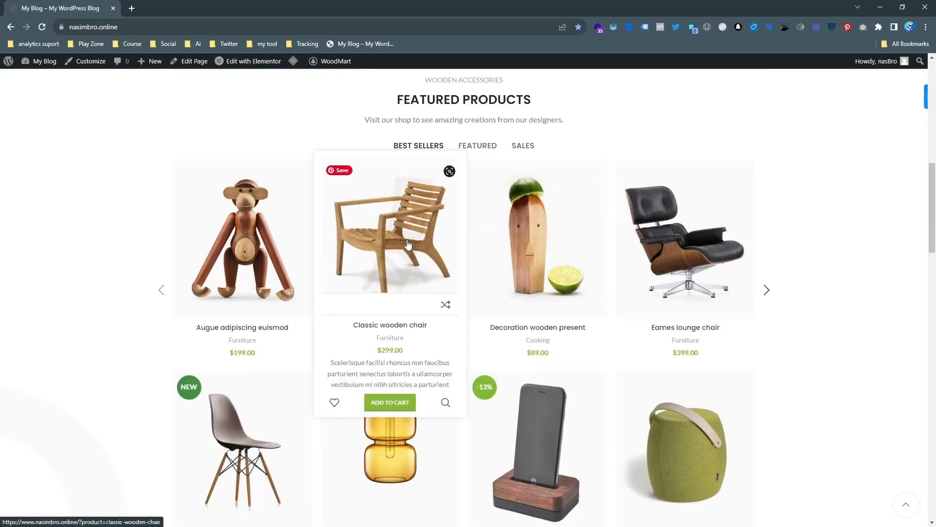
pyautogui.click(407, 244)
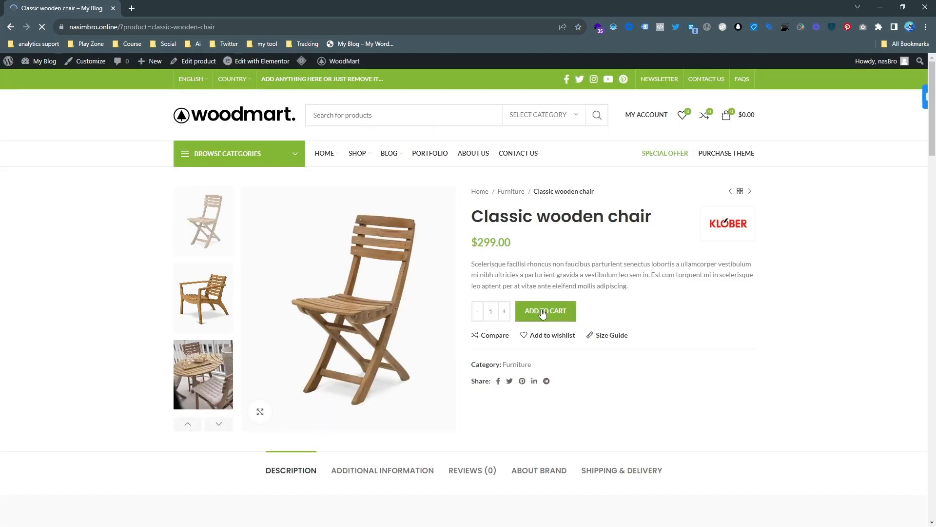
# Add the Classic wooden chair to the cart ($299.00 total) and proceed to checkout.
pyautogui.click(546, 311)
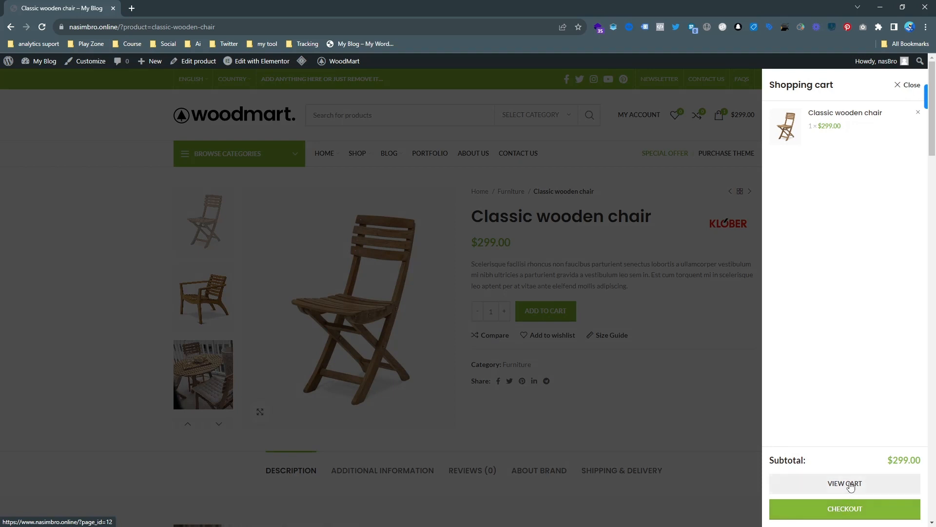
pyautogui.click(844, 482)
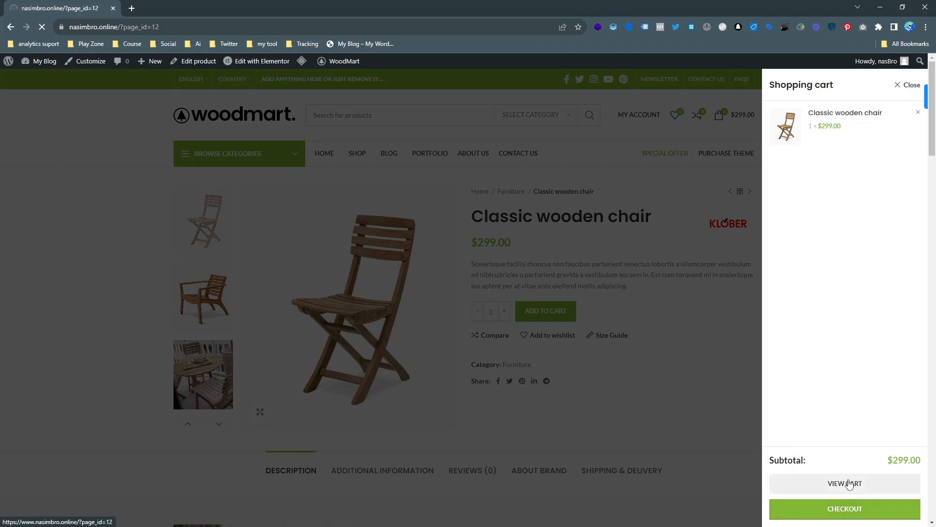
pyautogui.click(845, 483)
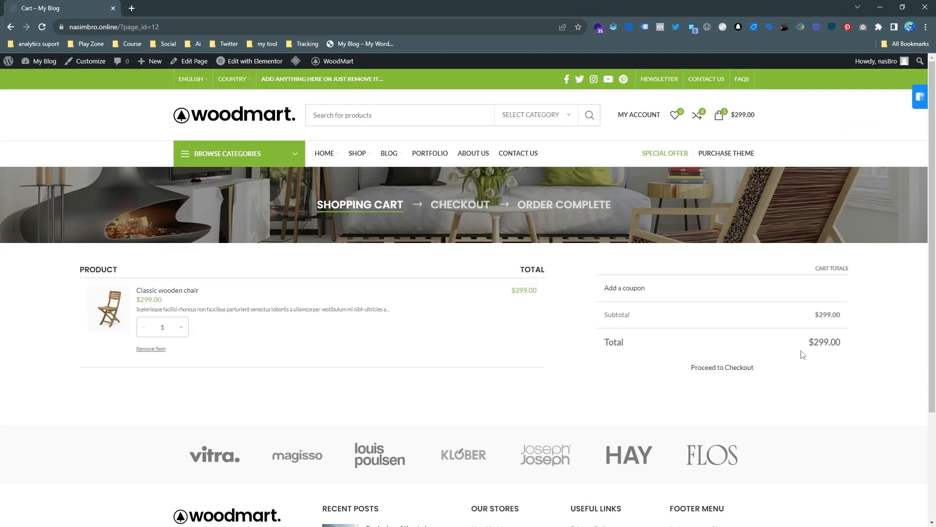
pyautogui.click(722, 366)
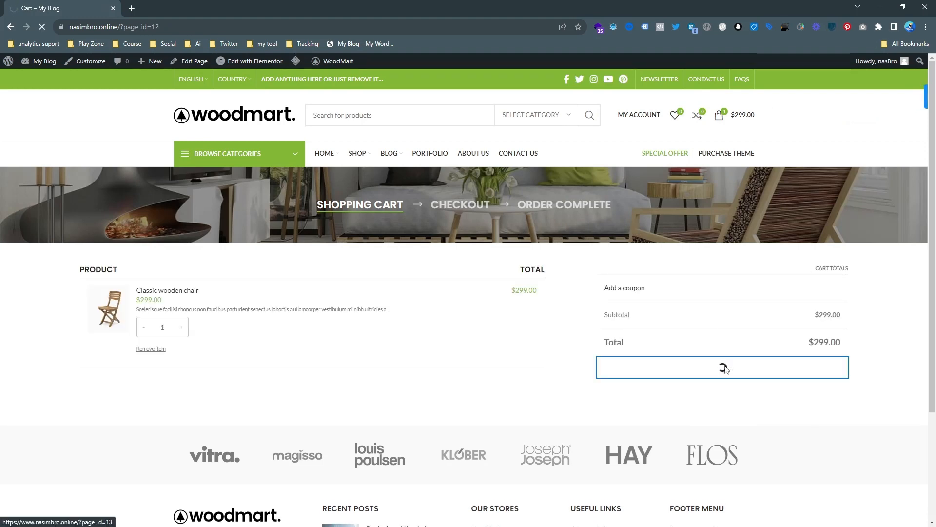
# Review the $299.00 checkout page down to the 'no payment methods available' warning.
pyautogui.click(722, 366)
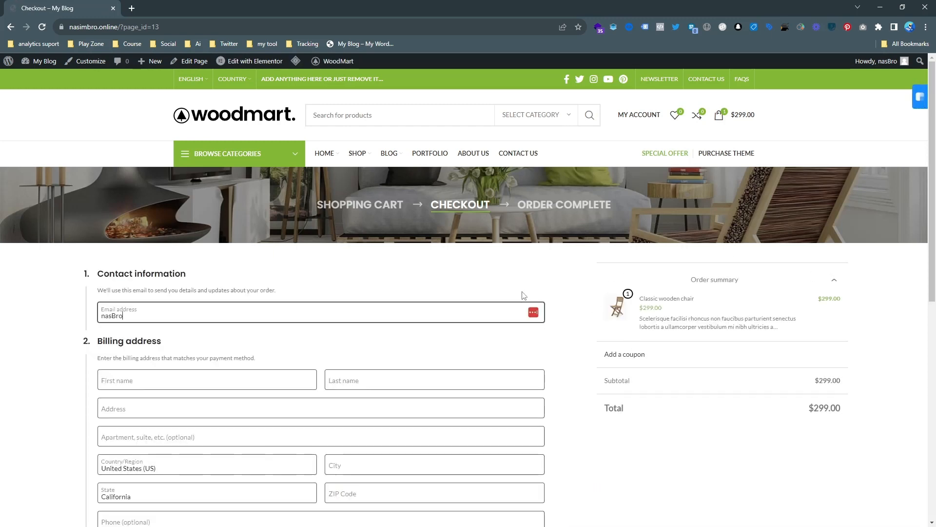
pyautogui.scroll(-3)
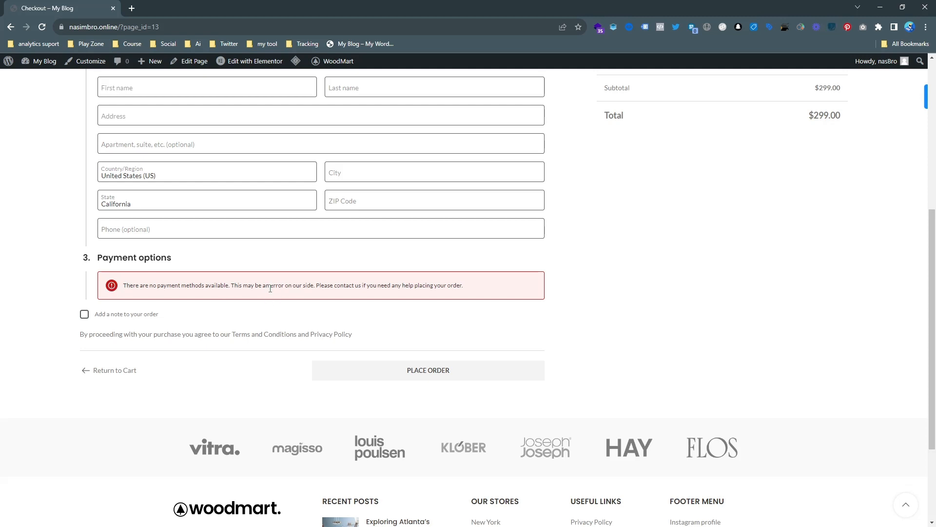
pyautogui.moveTo(440, 285)
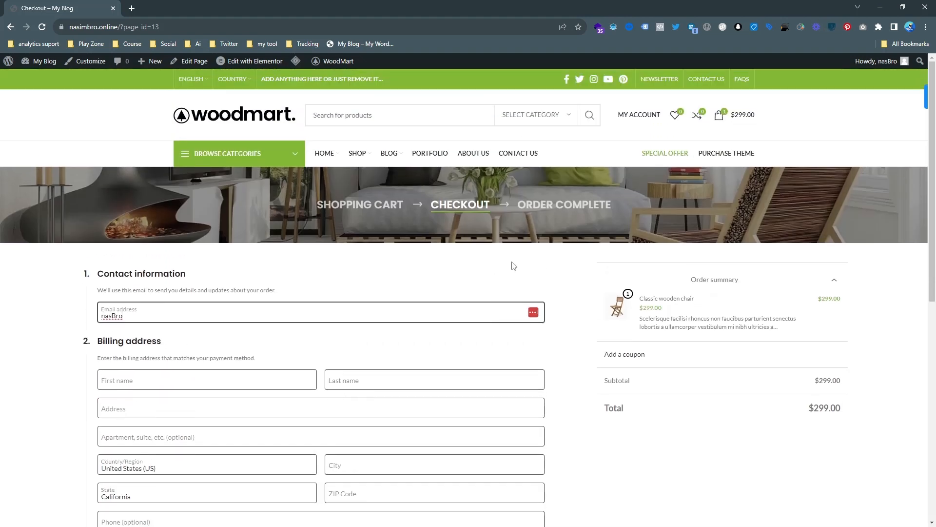
pyautogui.scroll(-3)
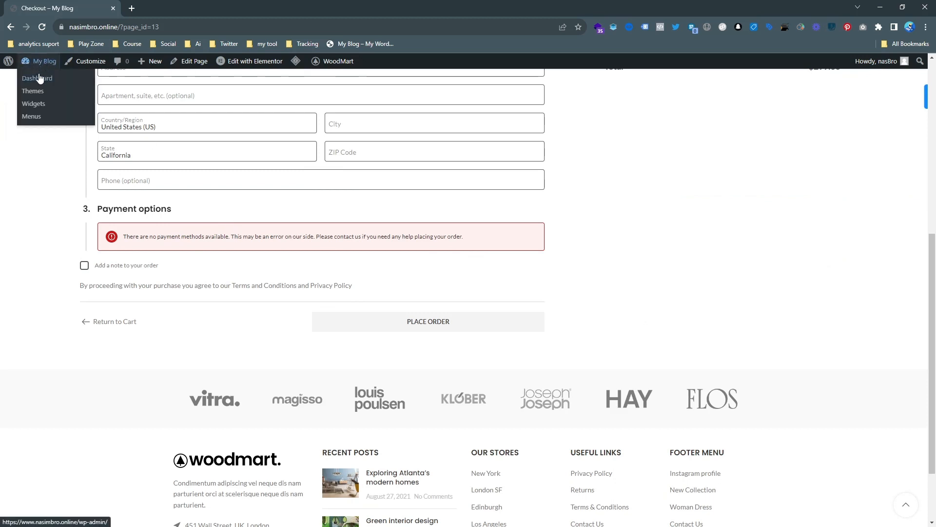
# Go to the WordPress admin dashboard and the WooCommerce Home setup page.
pyautogui.click(36, 78)
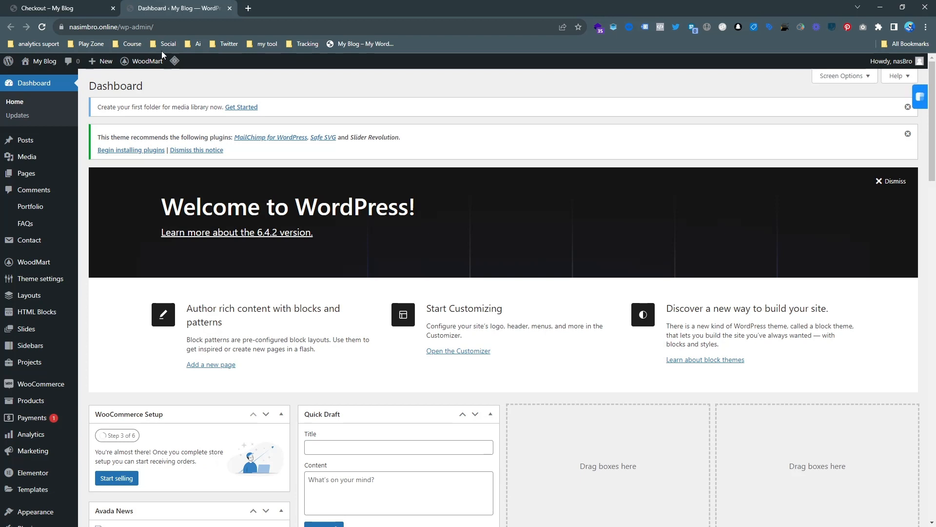
pyautogui.moveTo(102, 246)
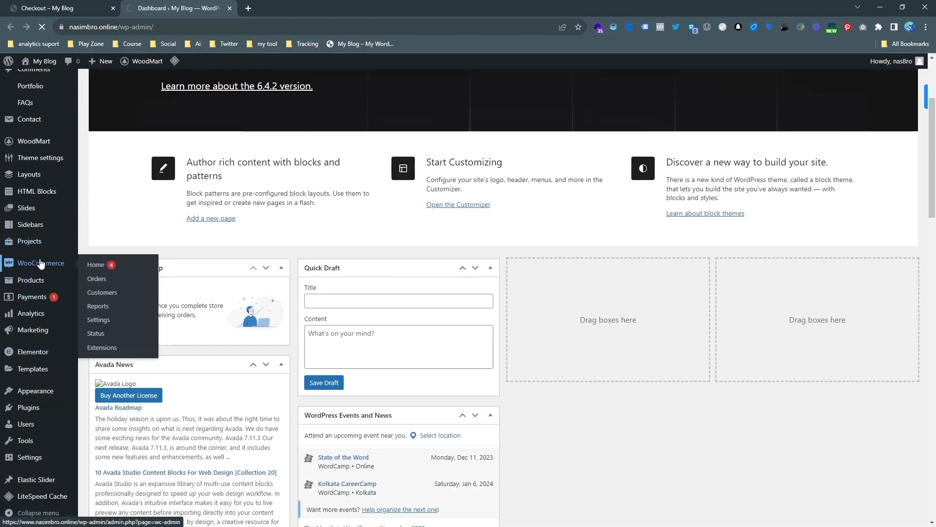
pyautogui.click(96, 264)
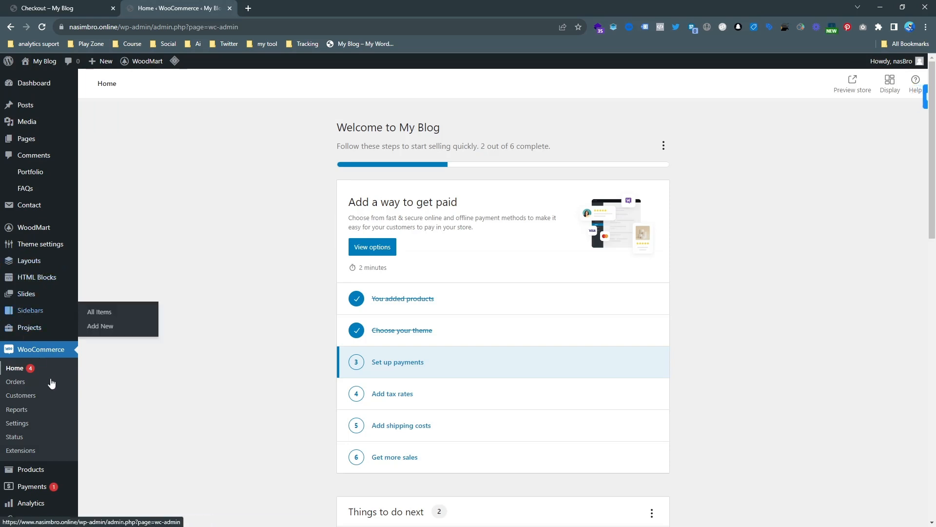
pyautogui.click(16, 423)
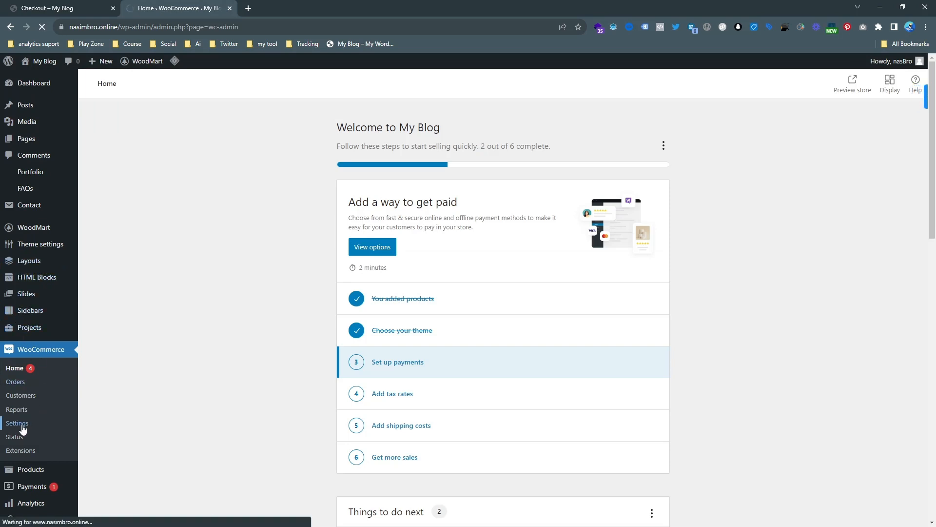
# Navigate WooCommerce Settings through Products and Shipping to the Payments tab.
pyautogui.click(17, 422)
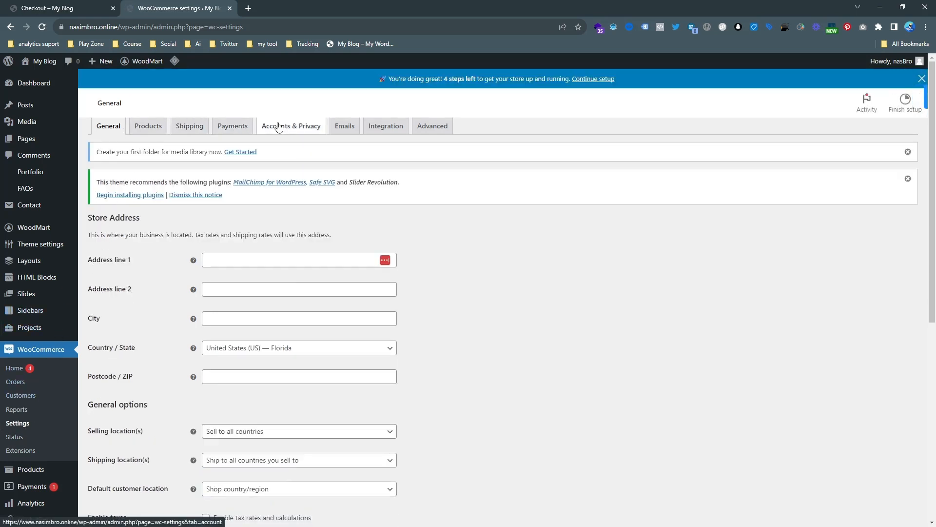
pyautogui.moveTo(241, 132)
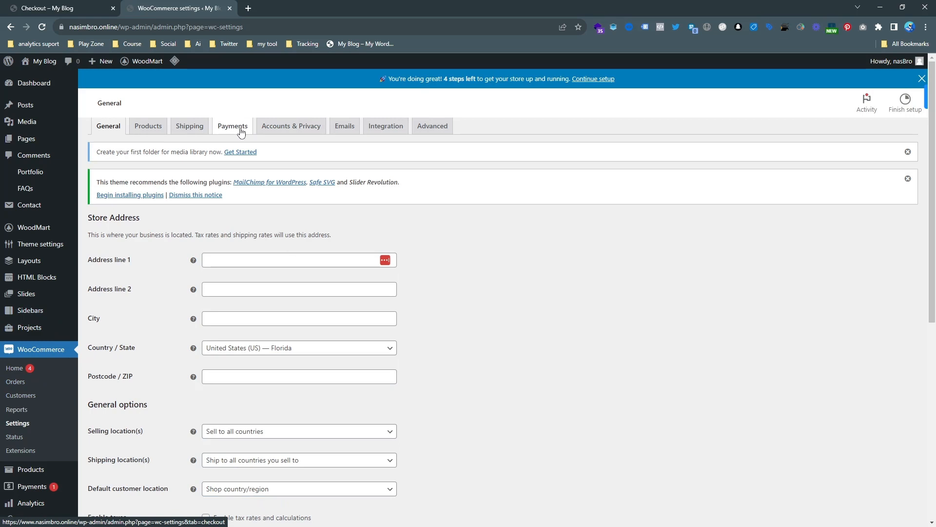
pyautogui.click(148, 126)
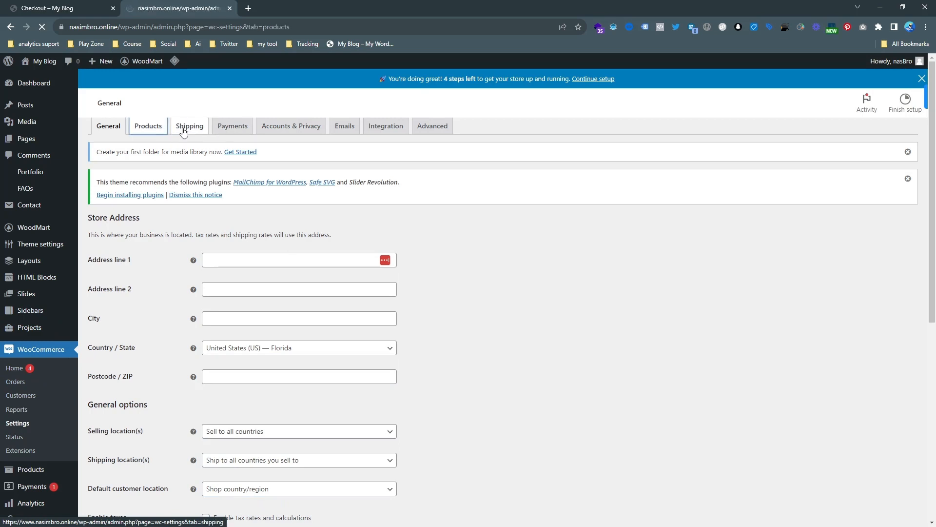
pyautogui.click(148, 126)
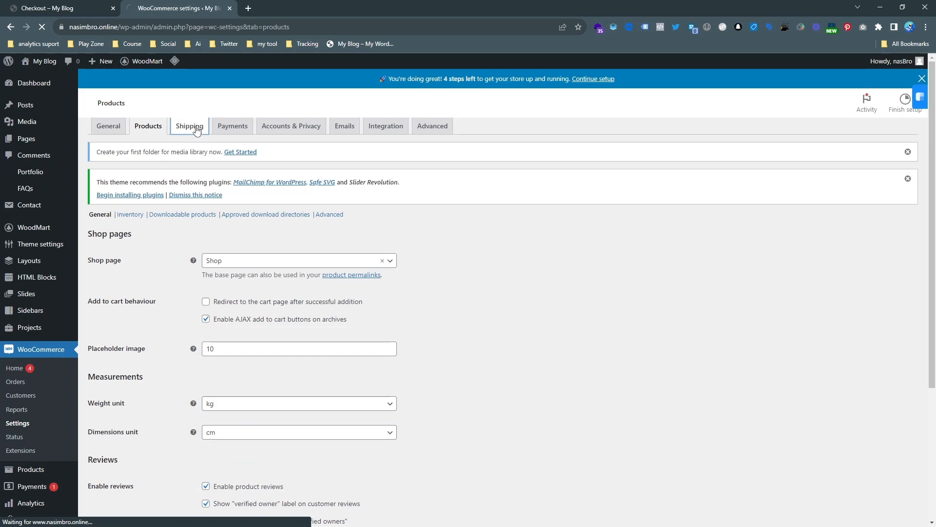
pyautogui.click(189, 125)
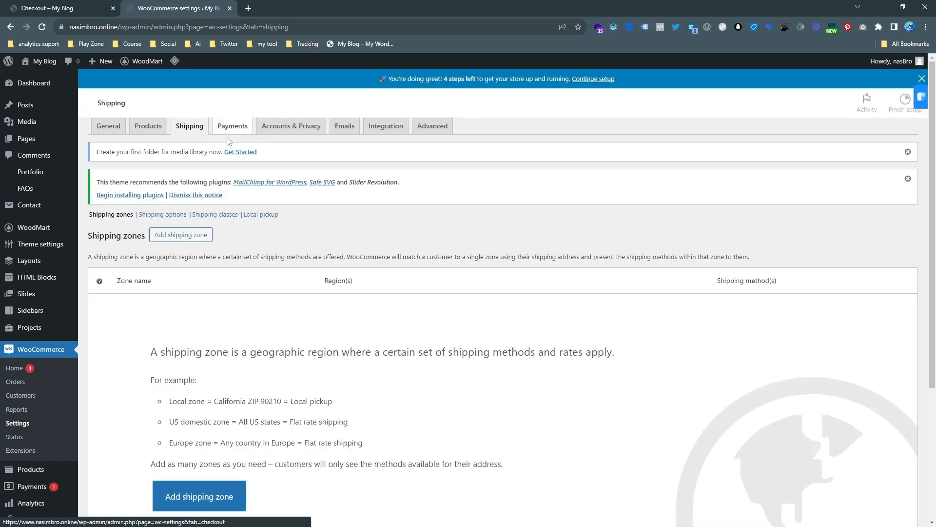
pyautogui.click(232, 126)
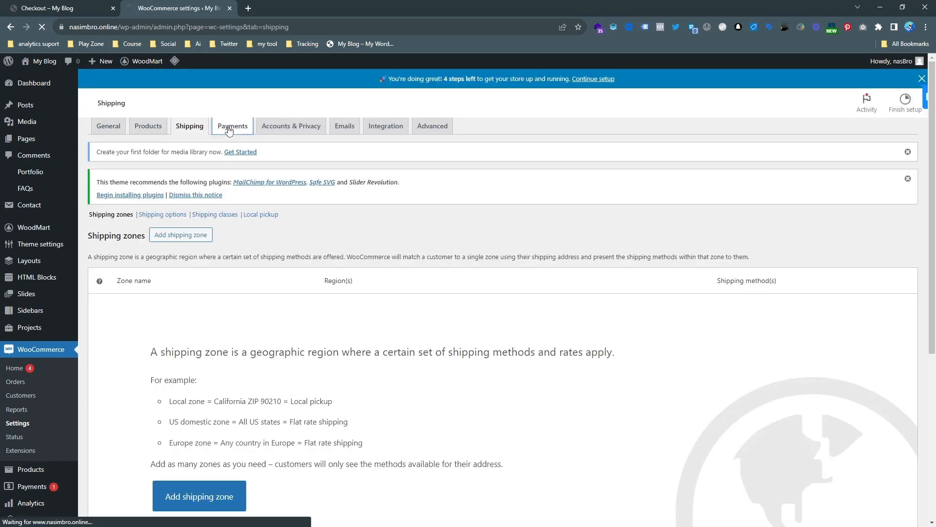
# Enable Direct bank transfer, Check payments and Cash on delivery payment methods.
pyautogui.click(232, 126)
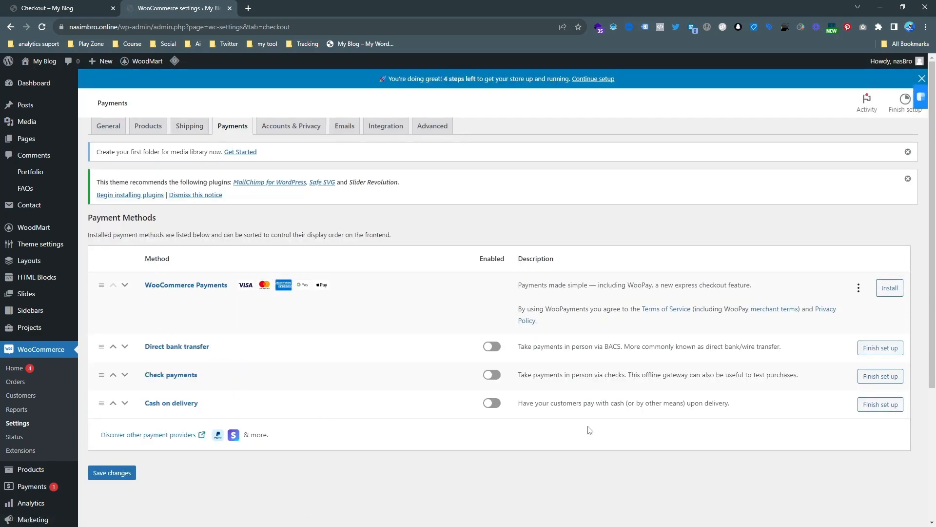
pyautogui.moveTo(345, 446)
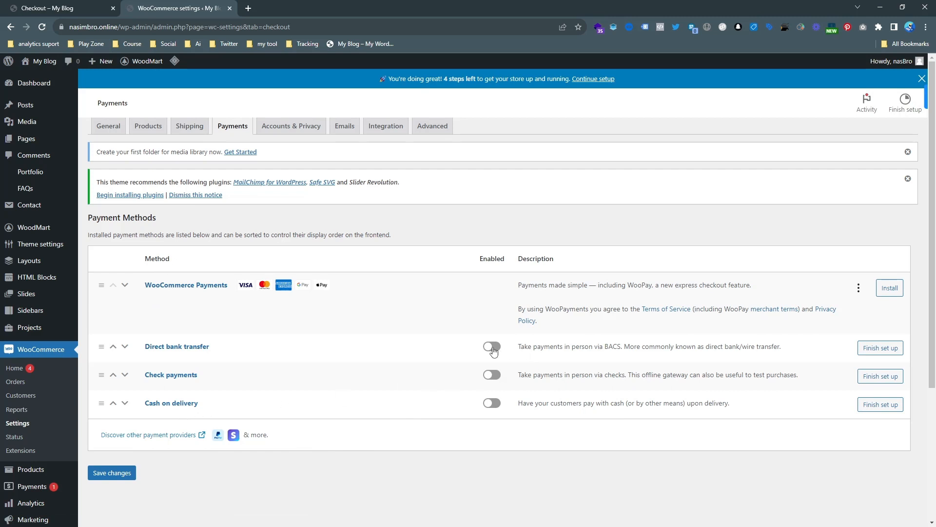
pyautogui.click(491, 346)
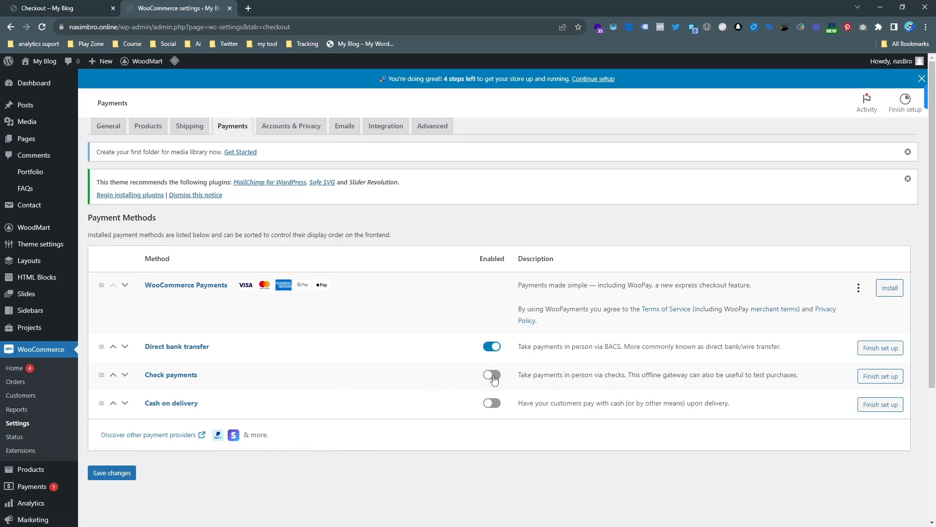
pyautogui.click(491, 375)
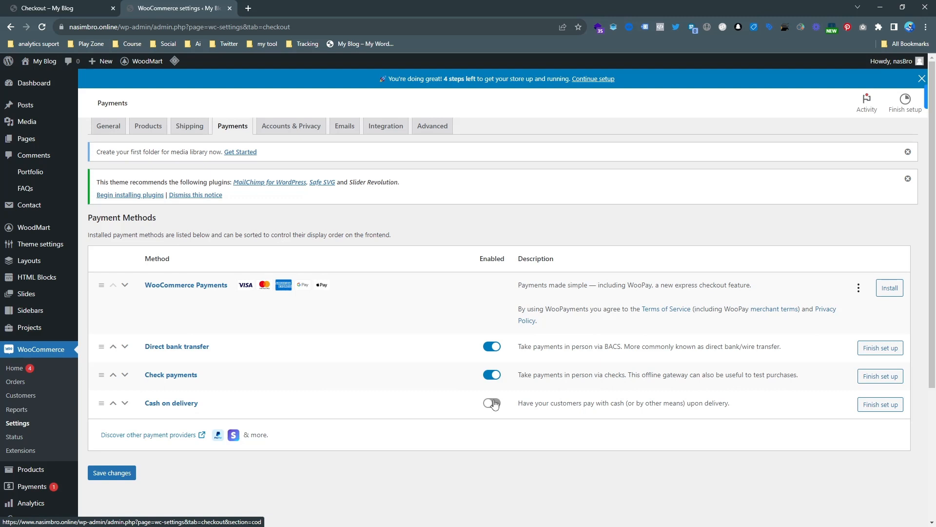
pyautogui.click(492, 402)
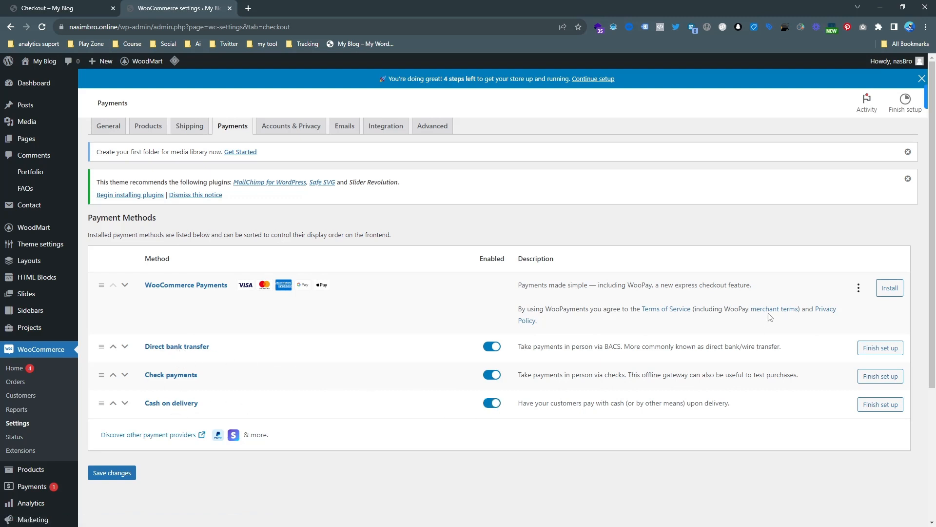
pyautogui.moveTo(542, 287)
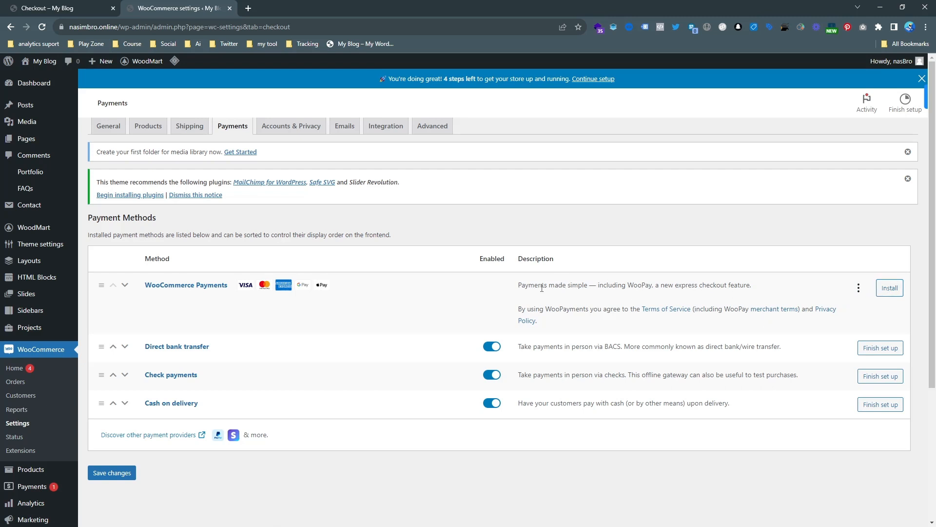
pyautogui.moveTo(662, 286)
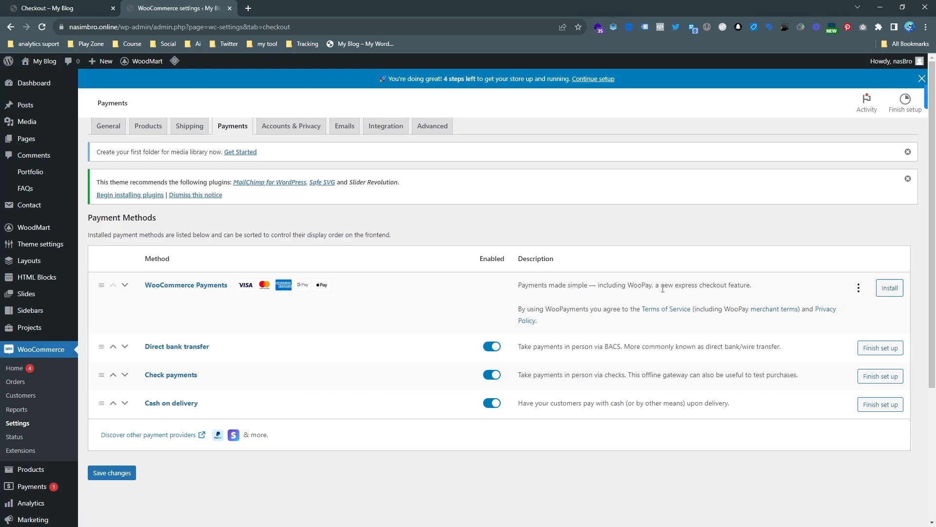
pyautogui.moveTo(628, 297)
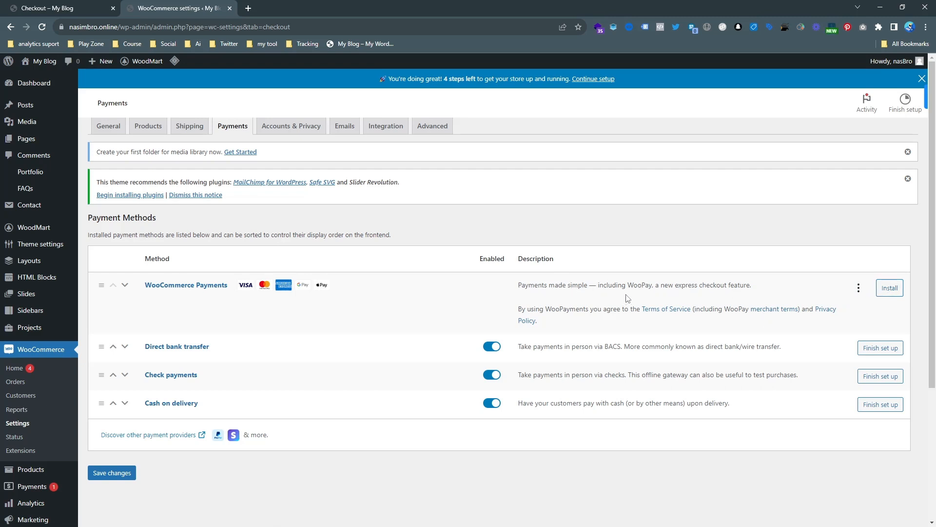
pyautogui.moveTo(710, 294)
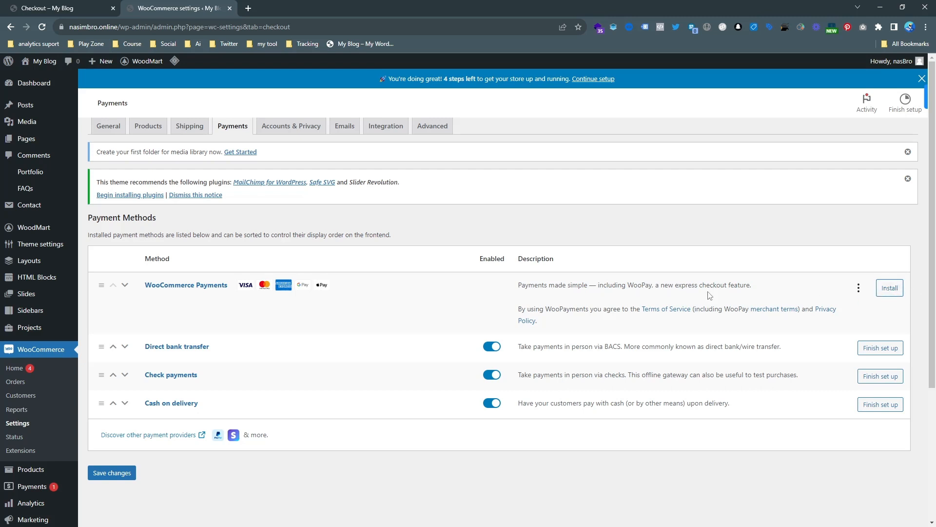
pyautogui.moveTo(293, 297)
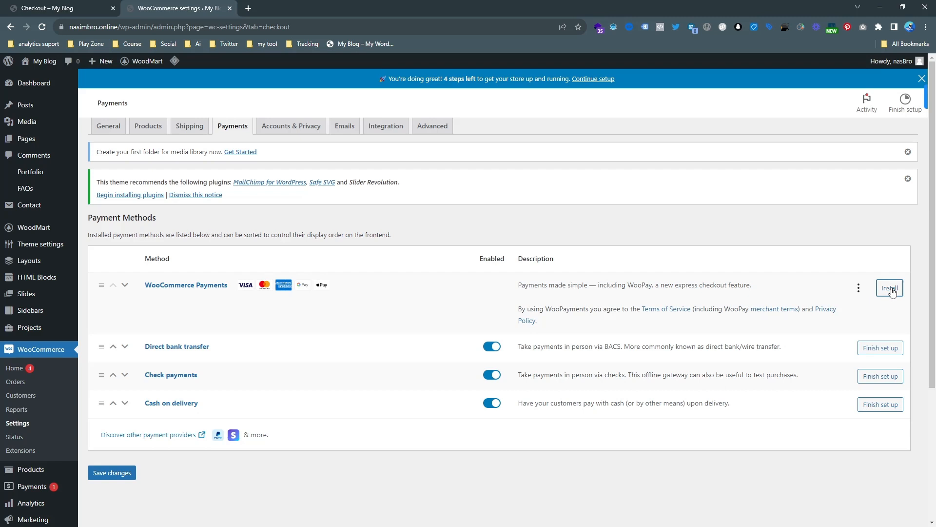
# Install WooCommerce Payments and start the WooPayments setup.
pyautogui.click(889, 288)
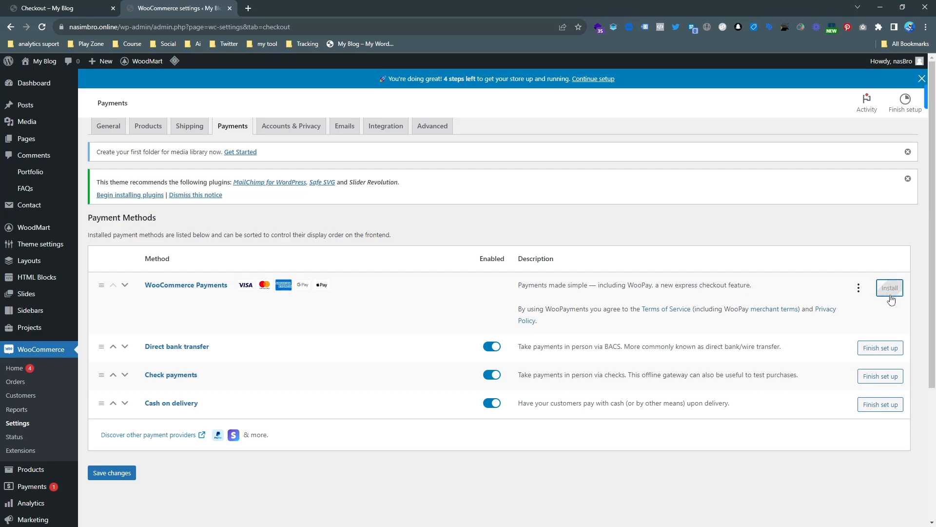
pyautogui.moveTo(883, 301)
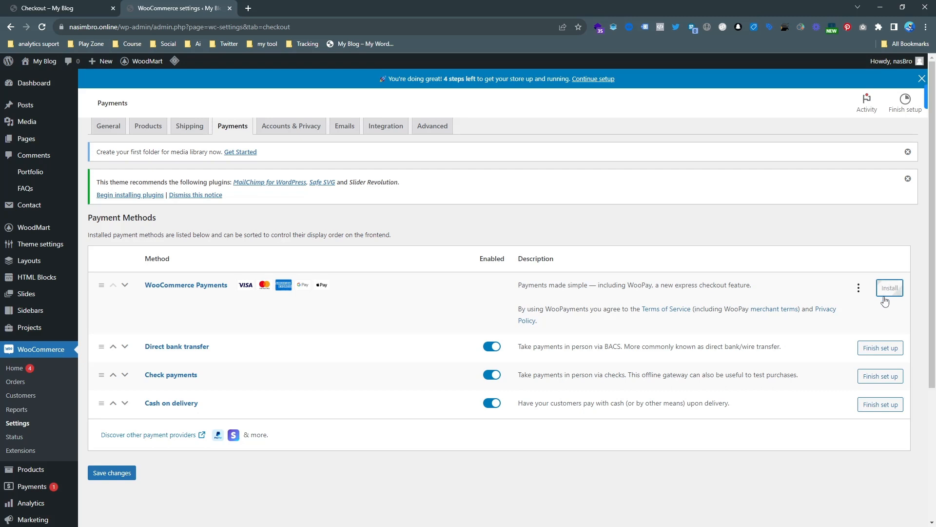
pyautogui.click(889, 287)
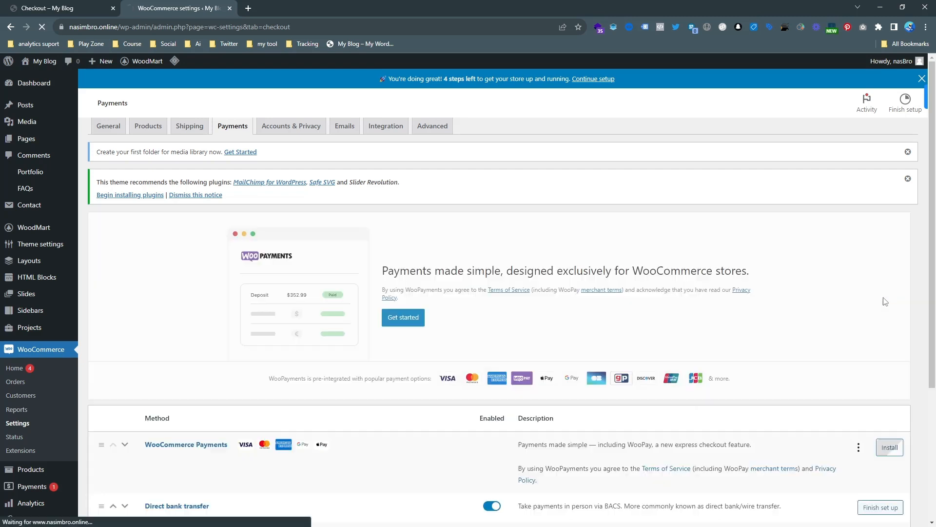
pyautogui.scroll(-3)
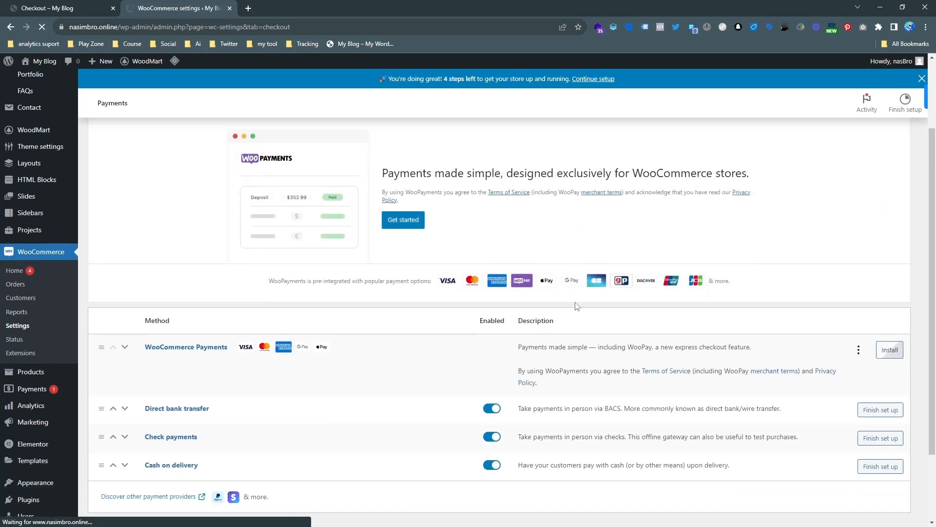
pyautogui.click(403, 220)
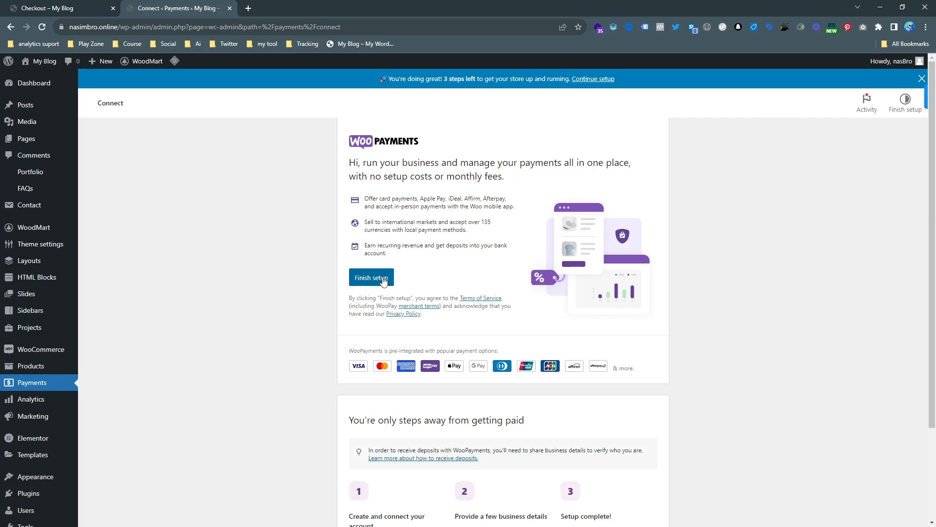
# Launch Finish setup for WooPayments, then return to the store's checkout page.
pyautogui.scroll(-3)
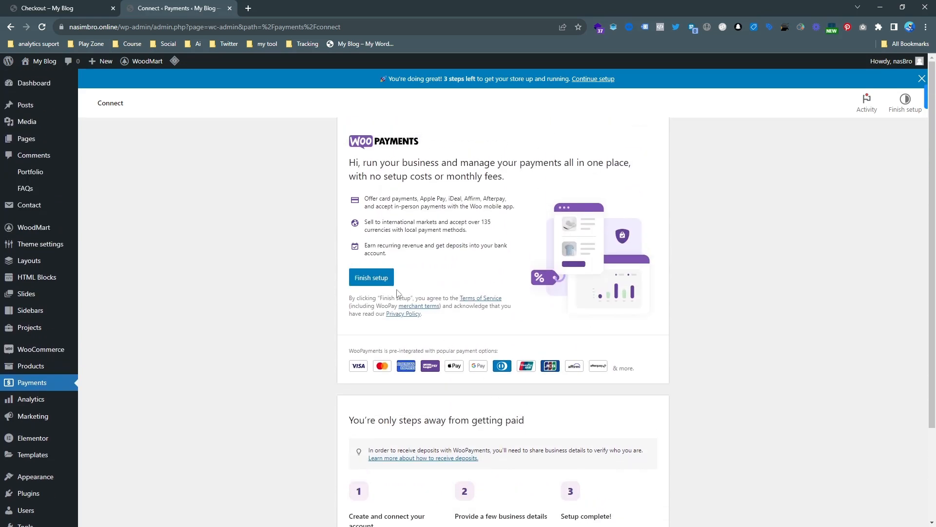
pyautogui.click(371, 276)
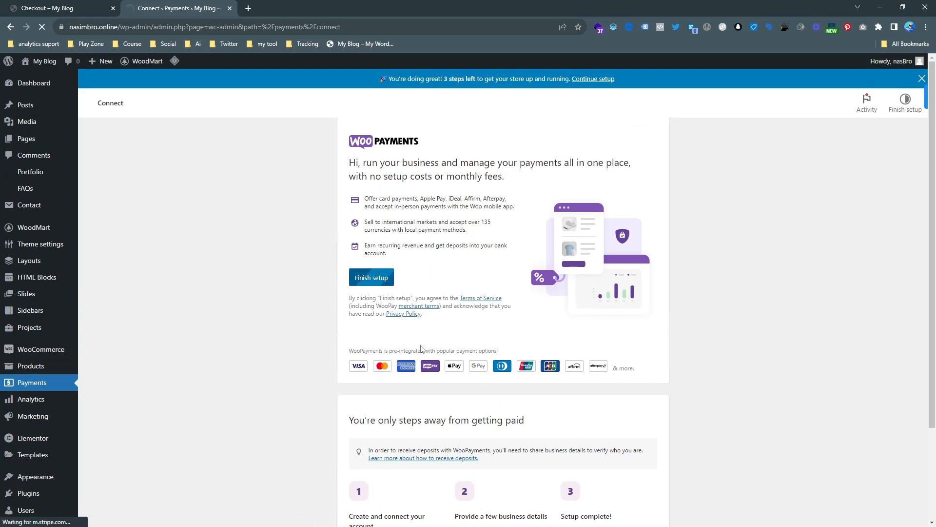
pyautogui.moveTo(386, 287)
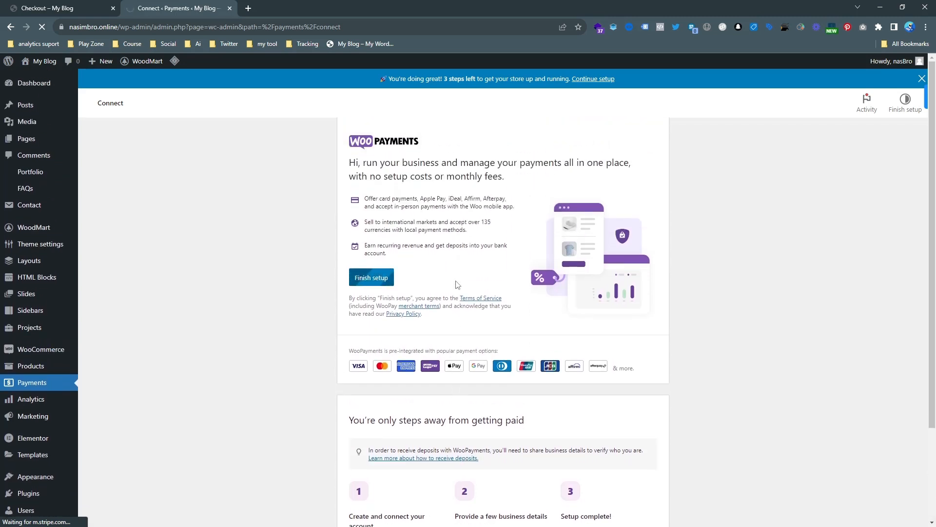
pyautogui.moveTo(222, 312)
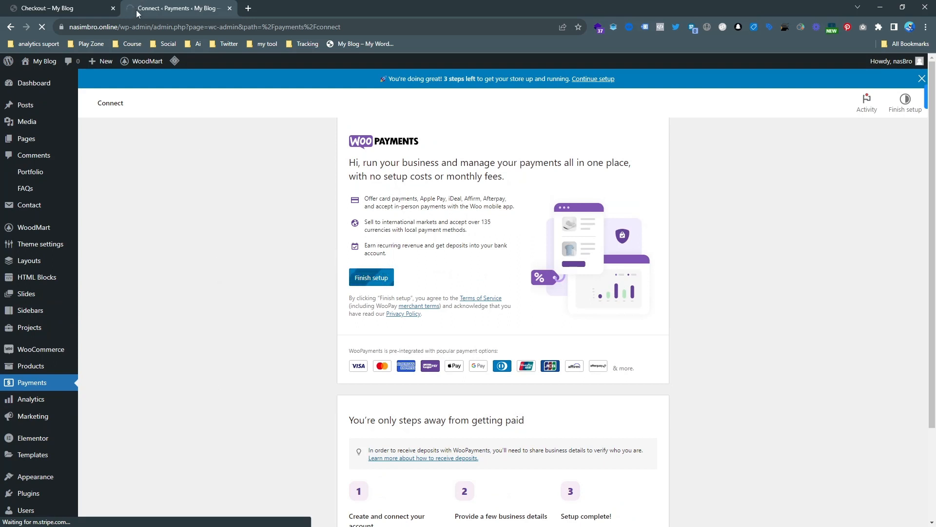
pyautogui.click(370, 277)
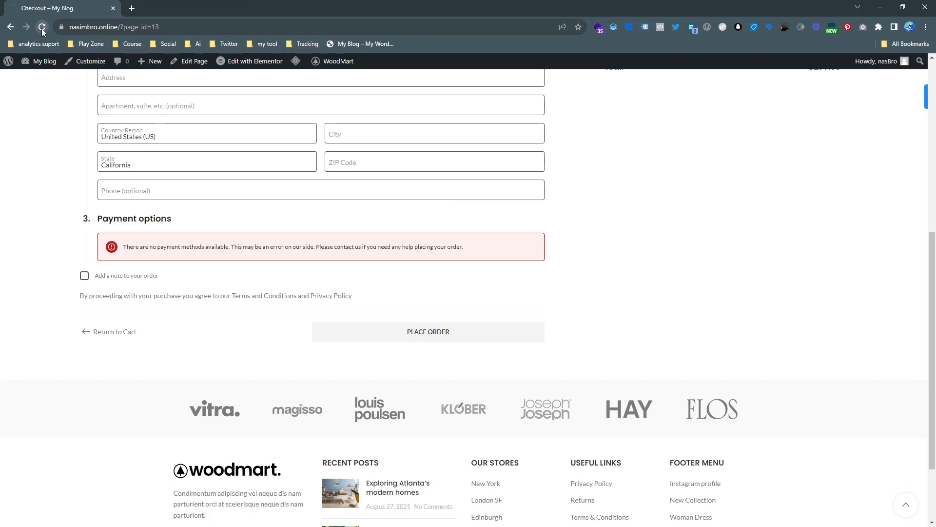
# Reload the checkout so the enabled payment methods appear for the $299.00 order.
pyautogui.click(43, 27)
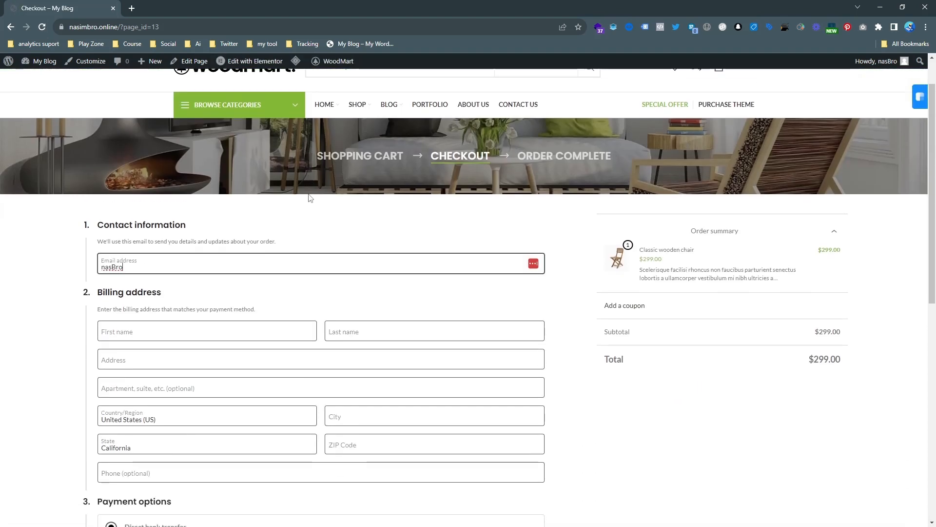
pyautogui.scroll(-3)
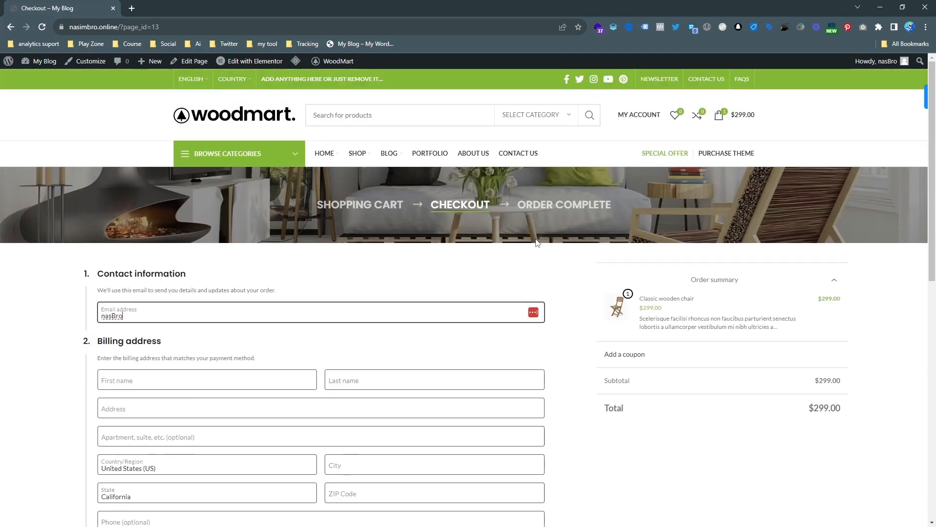
pyautogui.moveTo(531, 236)
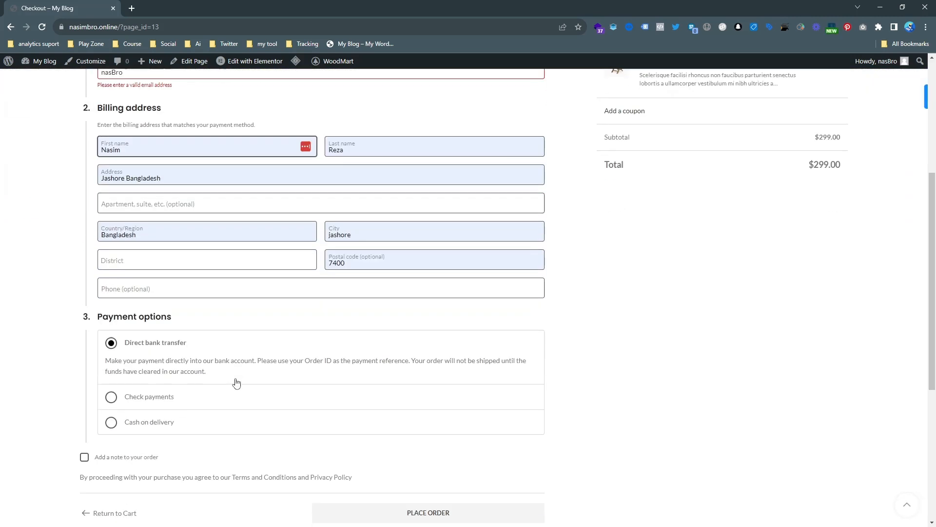
pyautogui.moveTo(213, 323)
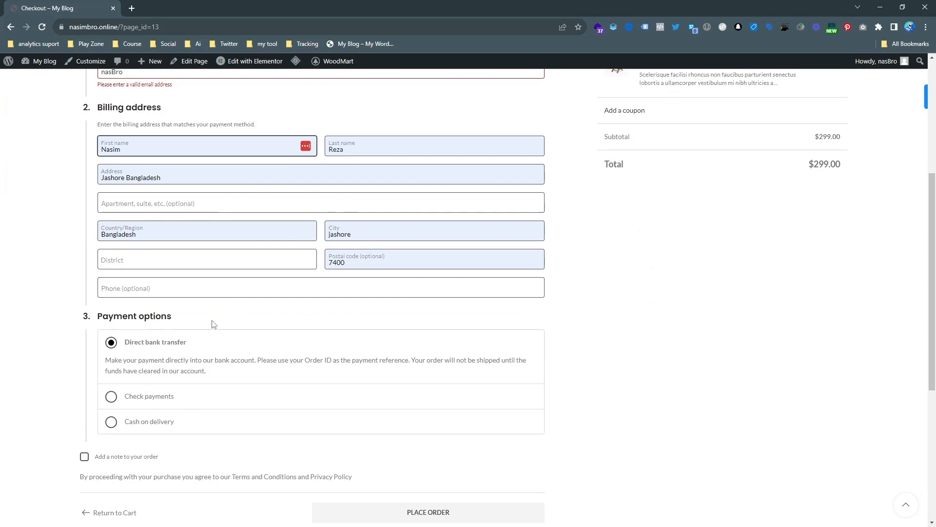
pyautogui.moveTo(146, 427)
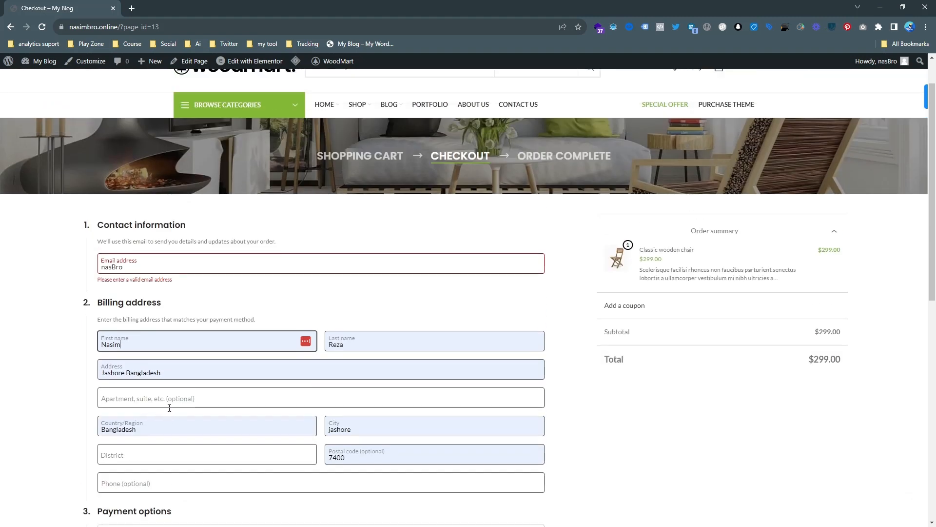
# Choose Cash on delivery and enter Jashore in the District field.
pyautogui.scroll(-3)
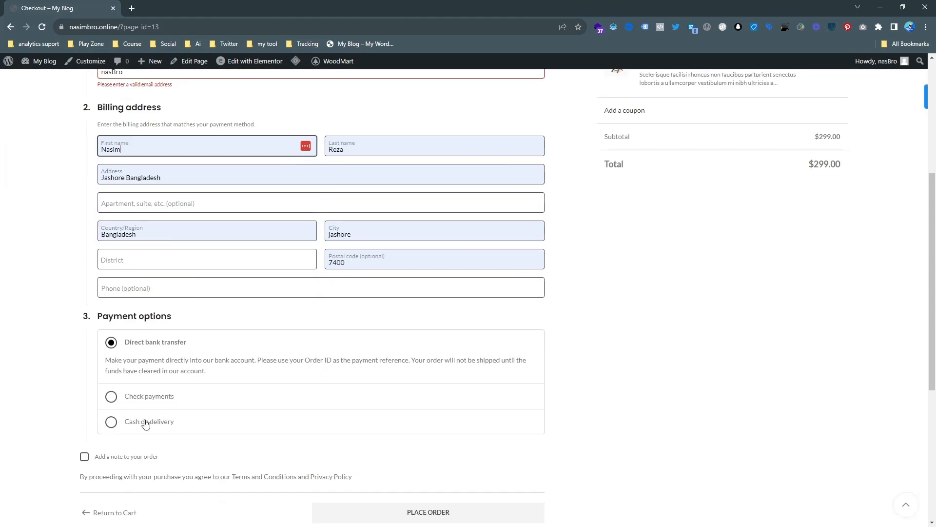
pyautogui.click(112, 422)
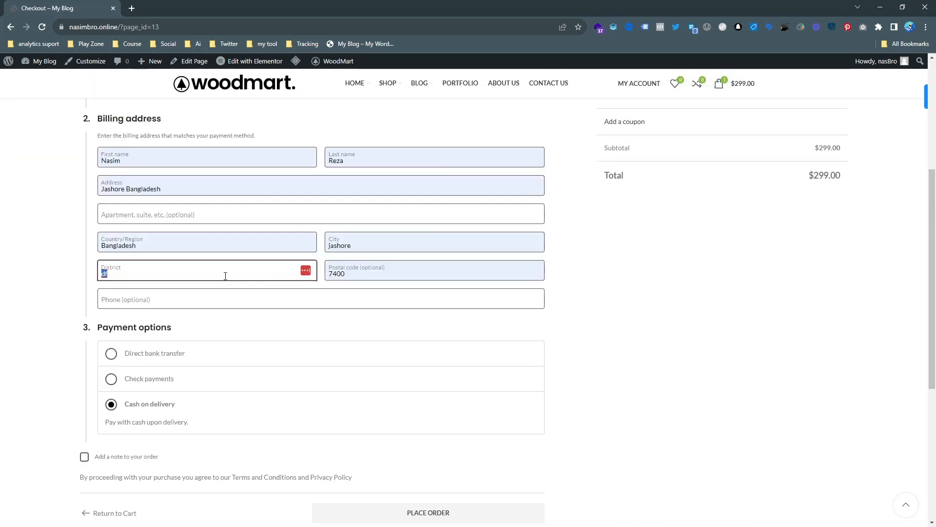
pyautogui.write('Jashore')
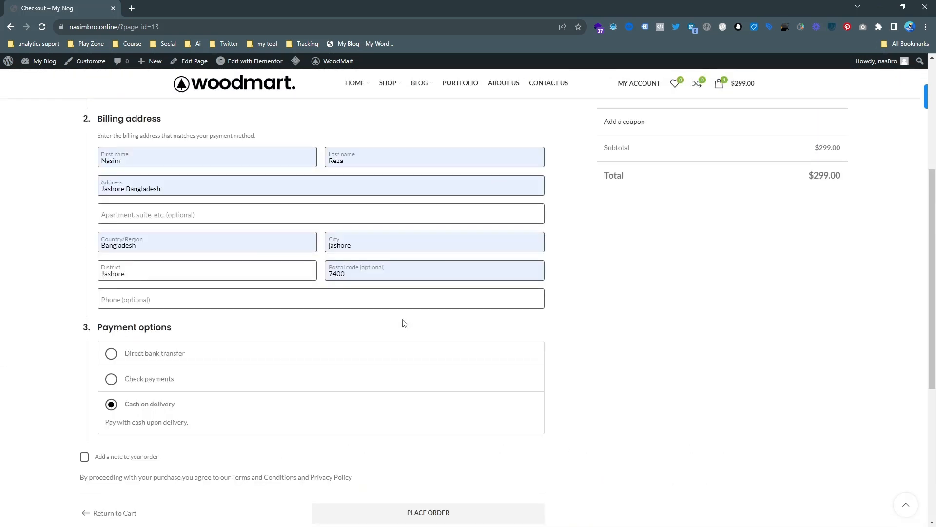
pyautogui.scroll(-3)
pyautogui.write('nasBro')
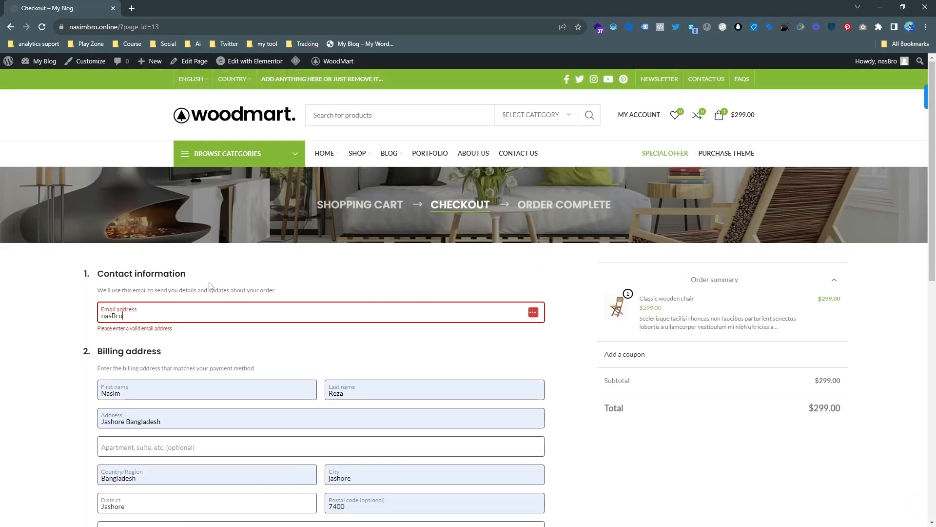
# Replace the invalid email with a valid test address and place the cash-on-delivery order.
pyautogui.doubleClick(109, 316)
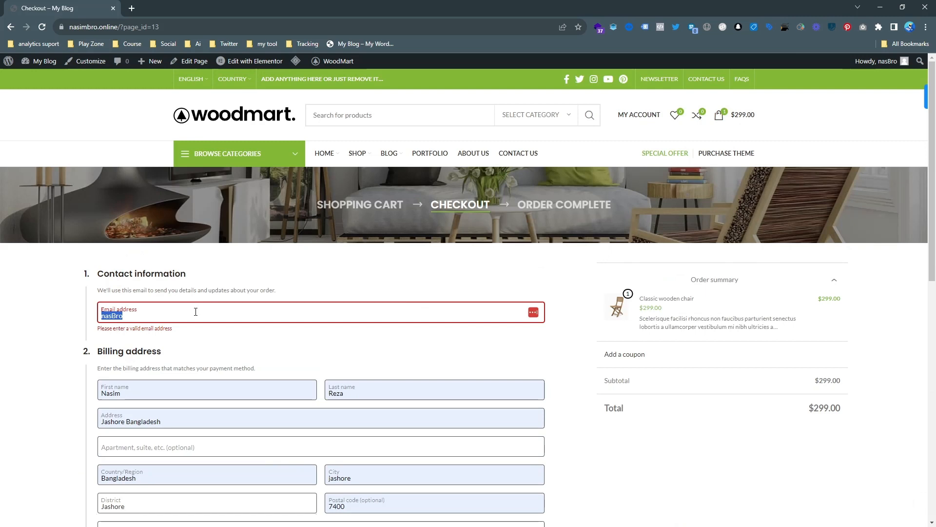
pyautogui.write('tes')
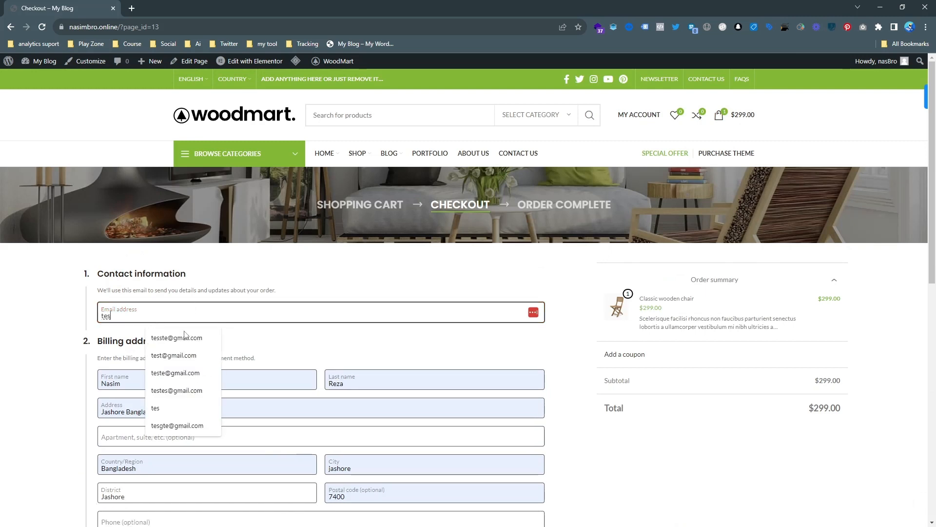
pyautogui.scroll(-3)
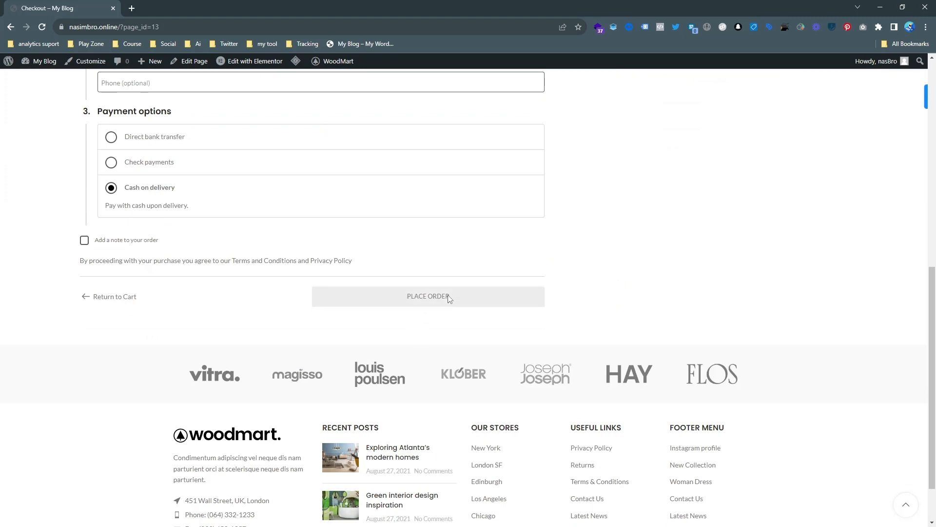
pyautogui.click(427, 297)
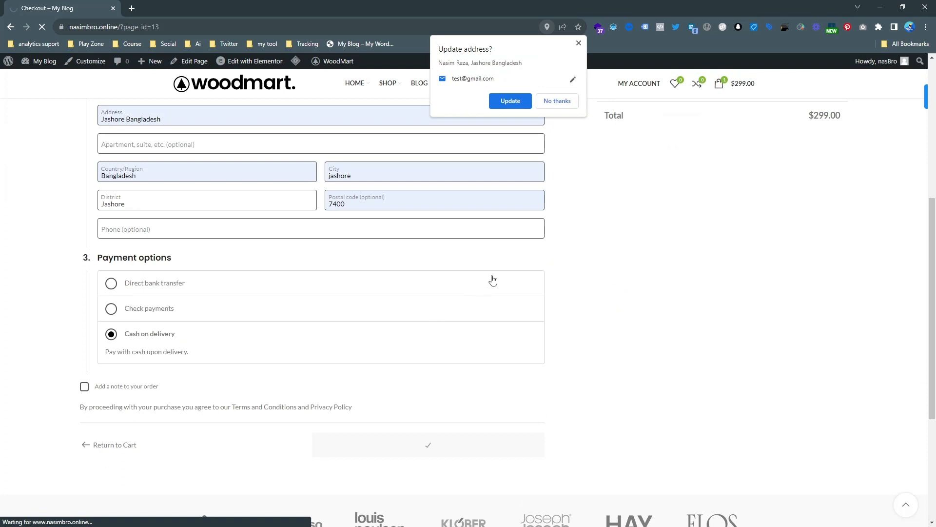
pyautogui.click(428, 445)
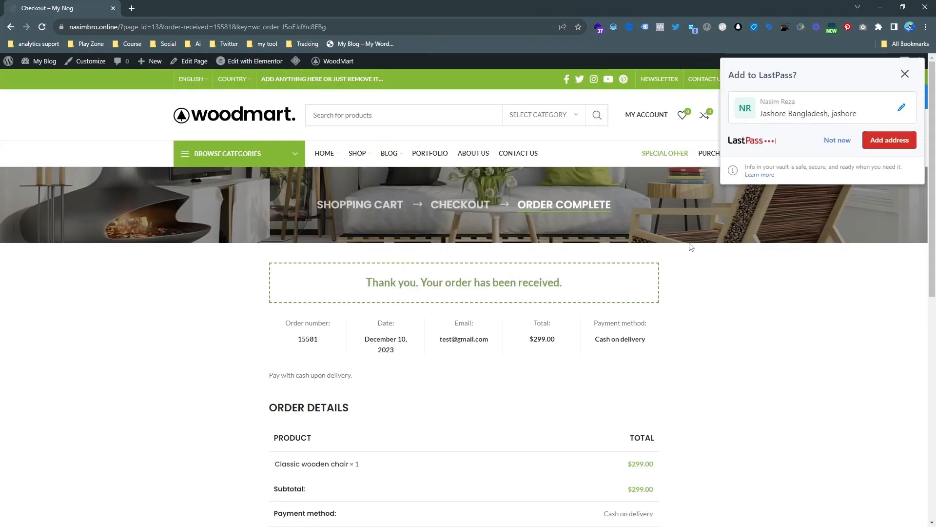
pyautogui.scroll(-3)
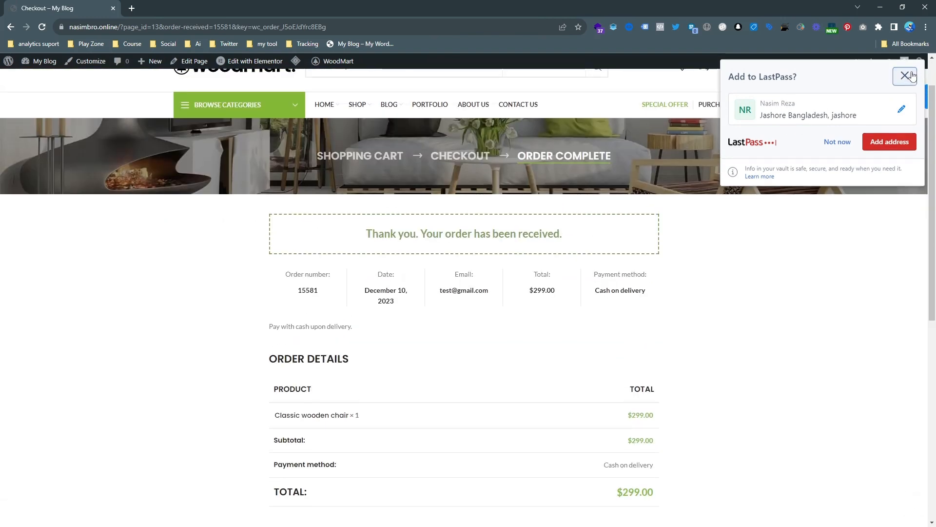
pyautogui.click(904, 76)
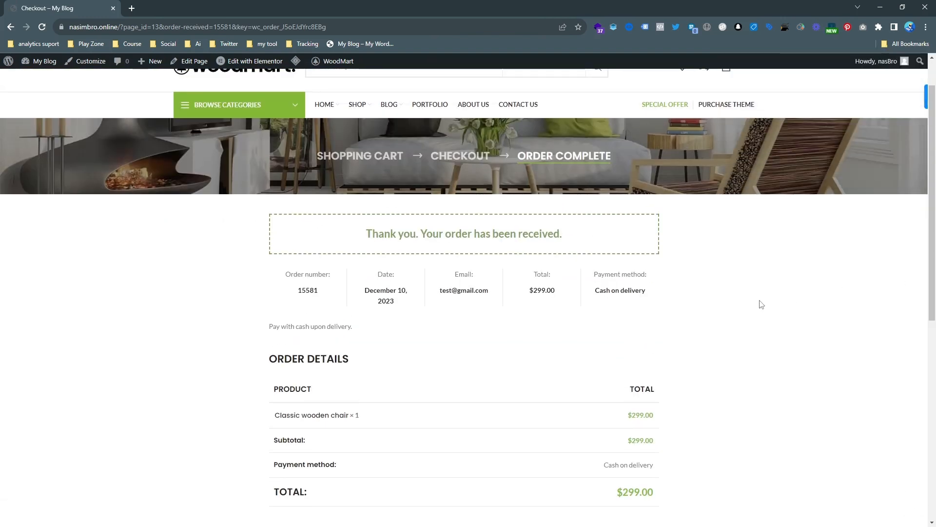